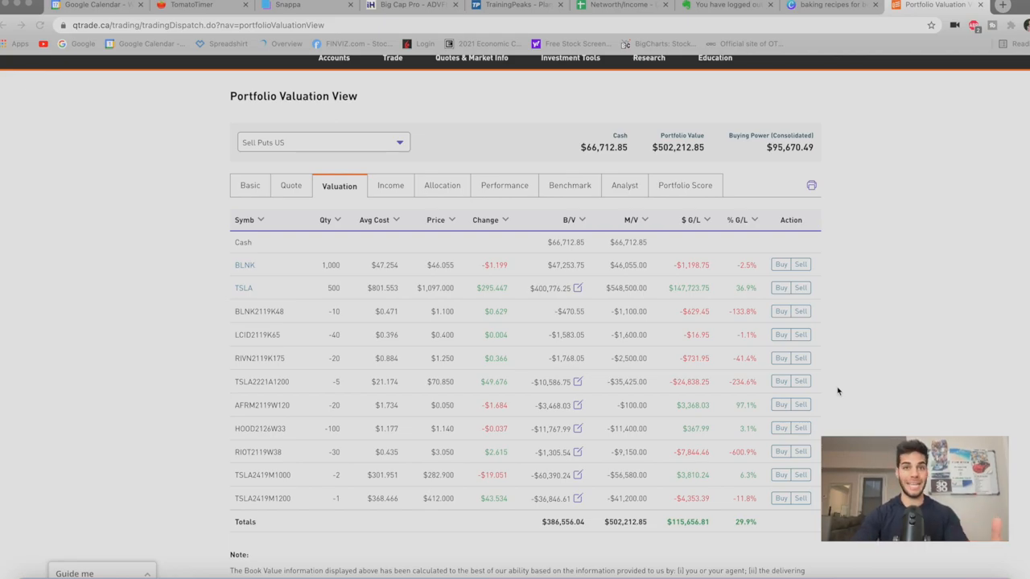
{"action": "mouse_move", "coordinate": [627, 305]}
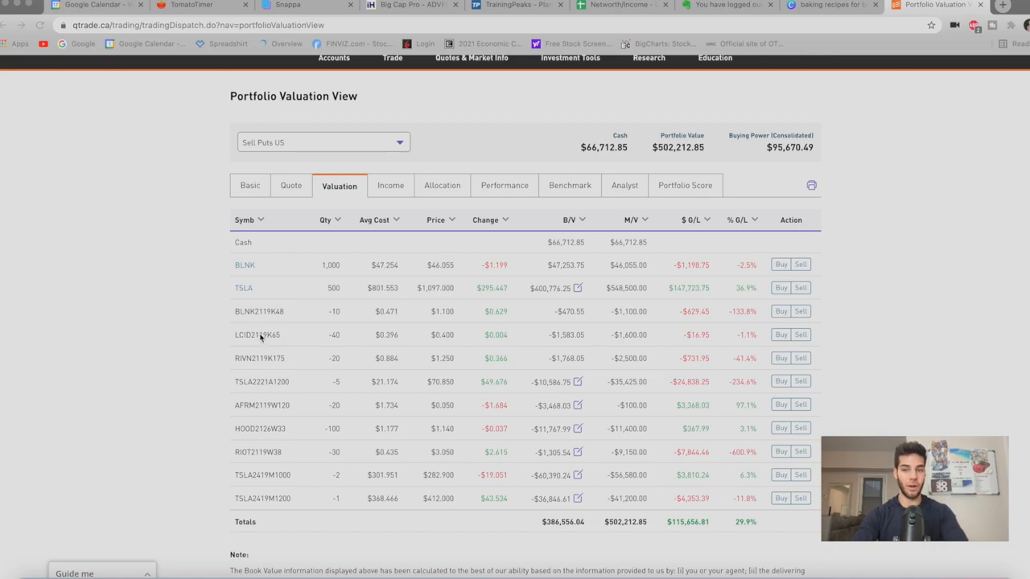
{"action": "mouse_move", "coordinate": [258, 346]}
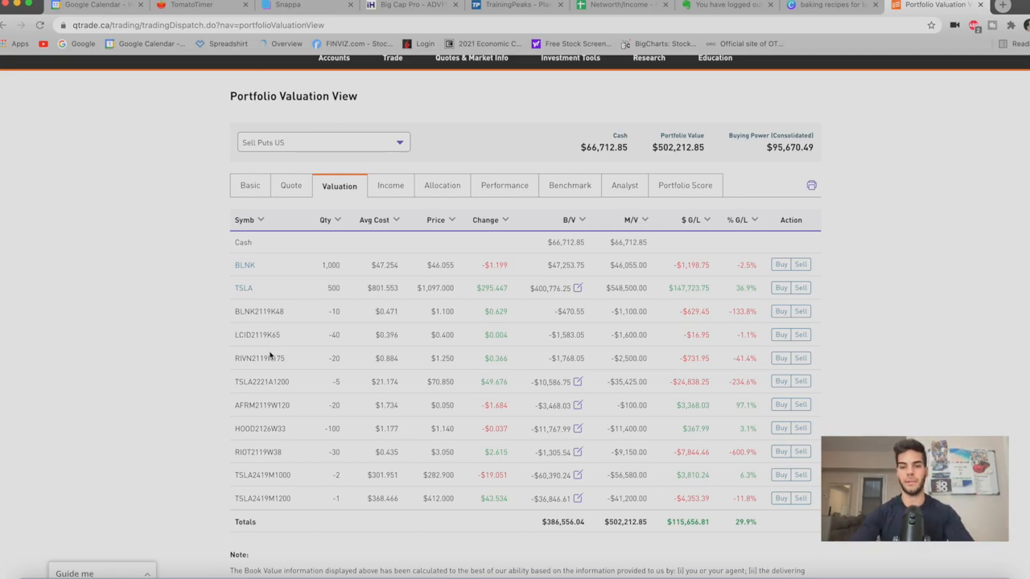
{"action": "mouse_move", "coordinate": [257, 335]}
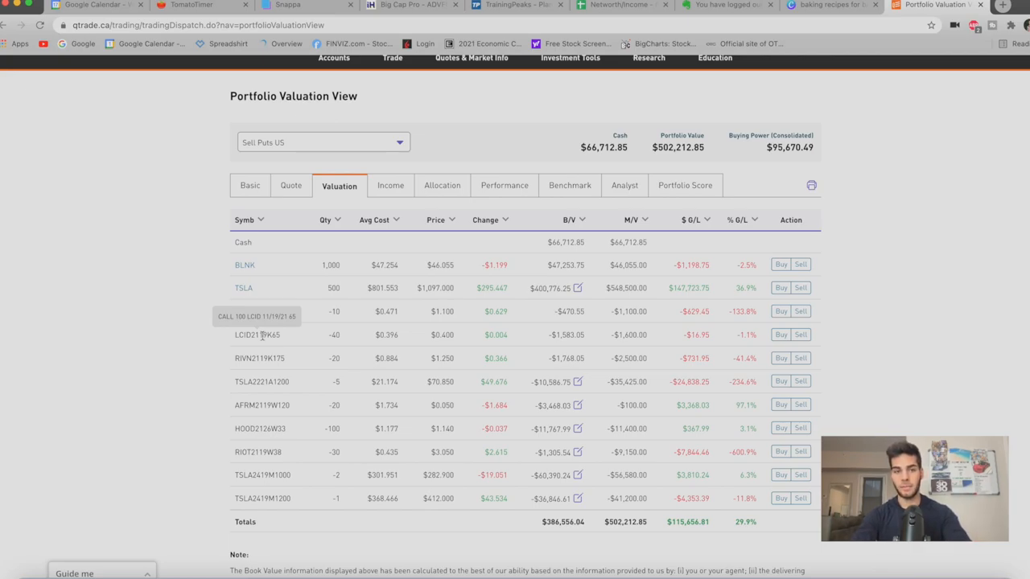
{"action": "mouse_move", "coordinate": [551, 351]}
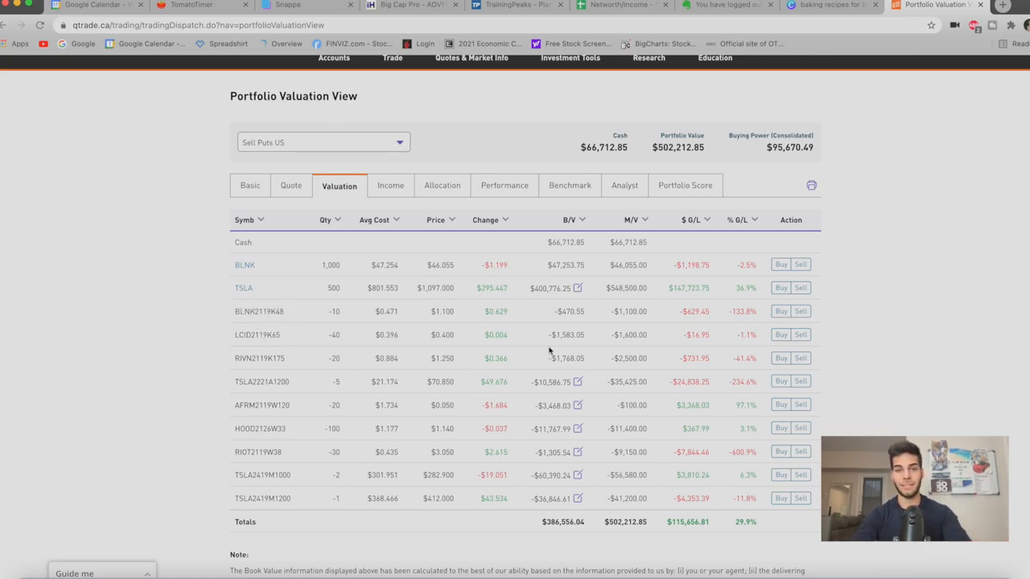
{"action": "mouse_move", "coordinate": [571, 336]}
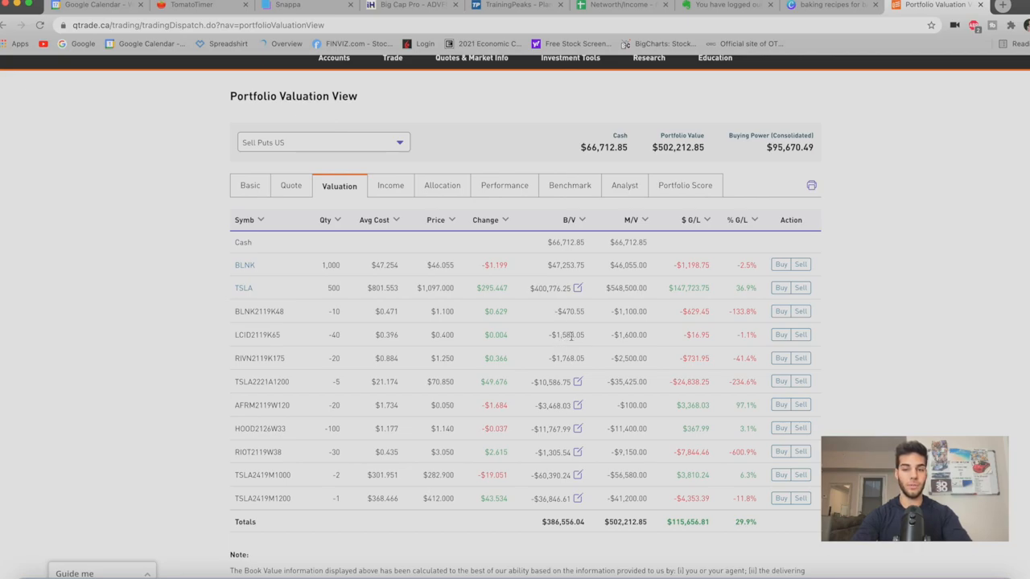
{"action": "mouse_move", "coordinate": [249, 358]}
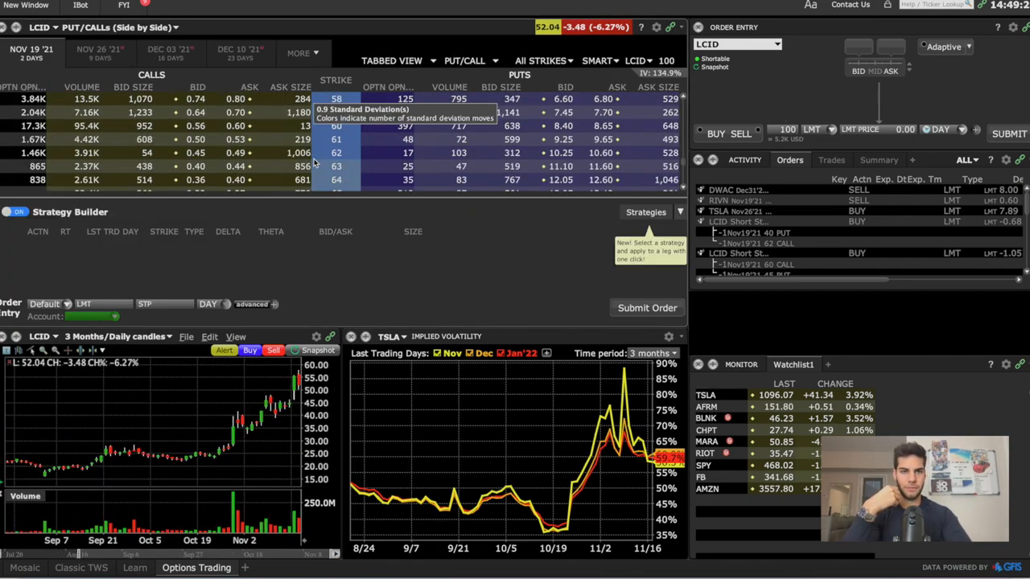
Scroll the LCID option chain down toward the Nov 19 65 call strike.
{"action": "scroll", "scroll_direction": "down", "scroll_amount": 3}
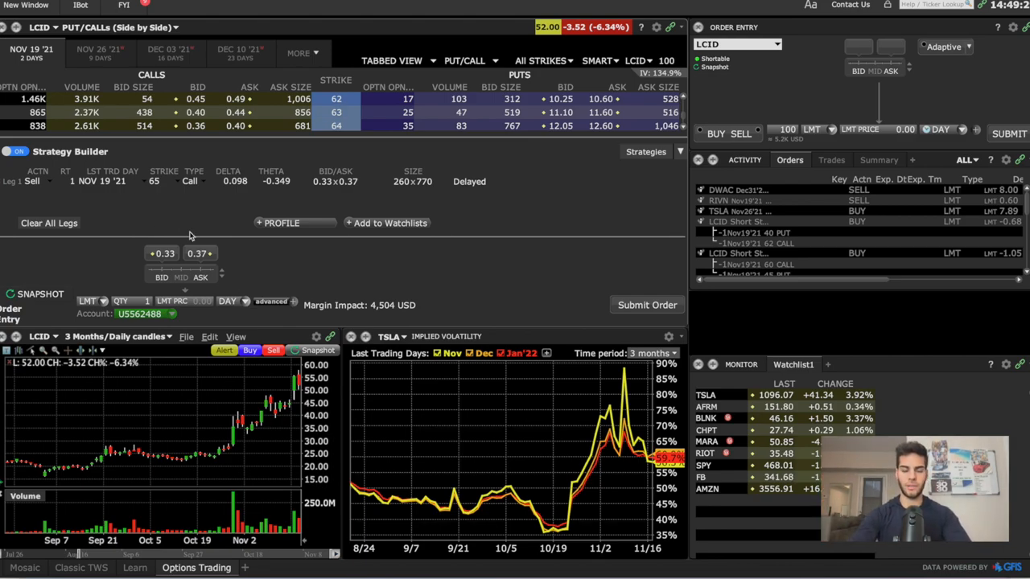
{"action": "mouse_move", "coordinate": [225, 235]}
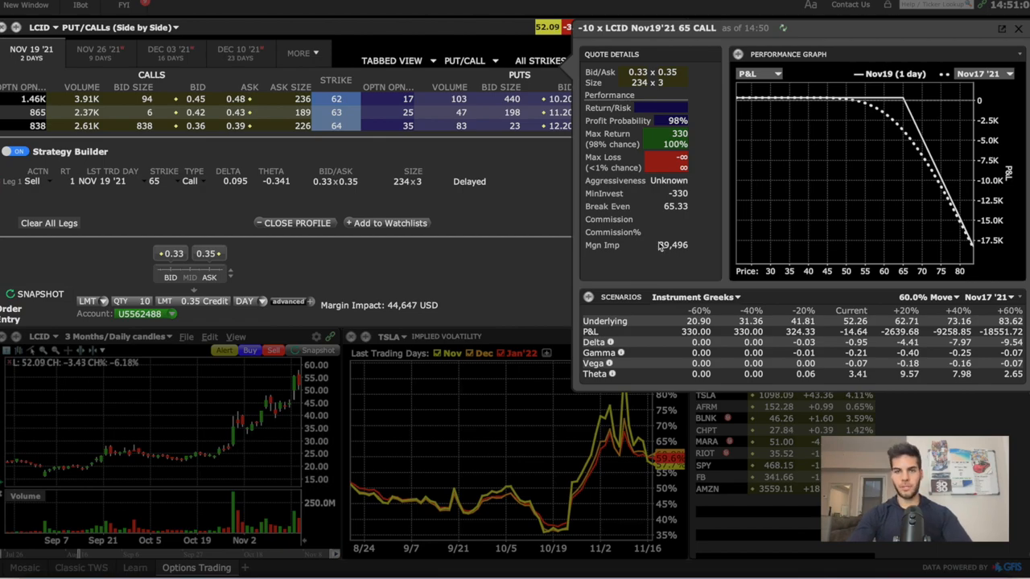
{"action": "mouse_move", "coordinate": [679, 257]}
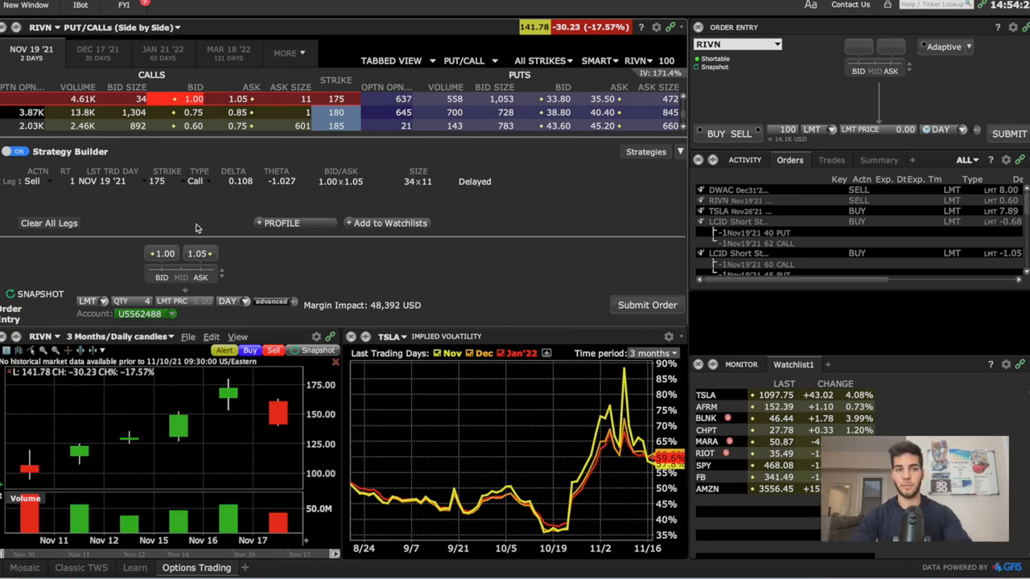
Adjust the staged RIVN Nov 19 175 call order in the Strategy Builder entry row.
{"action": "left_click", "coordinate": [185, 301]}
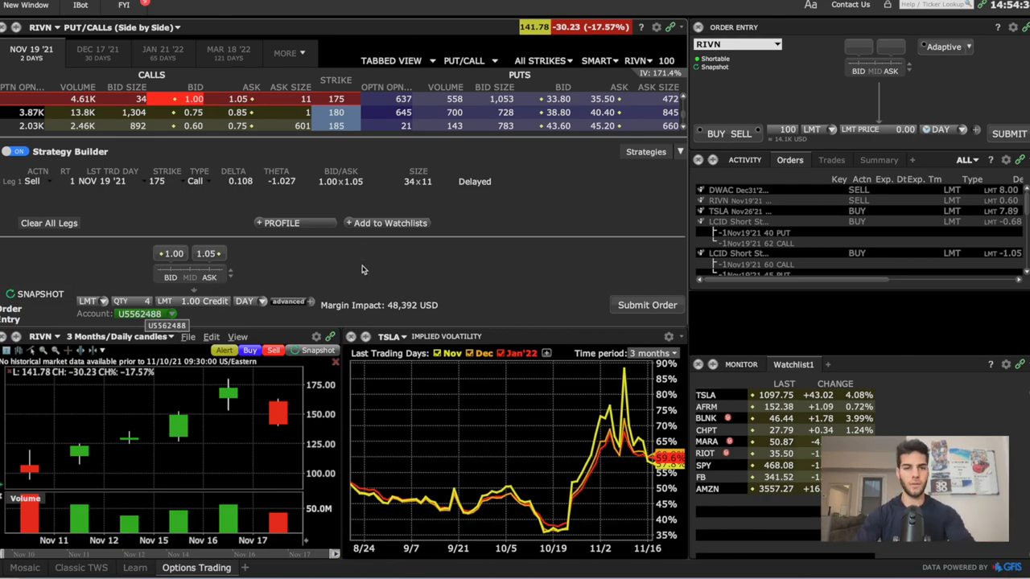
{"action": "mouse_move", "coordinate": [394, 305]}
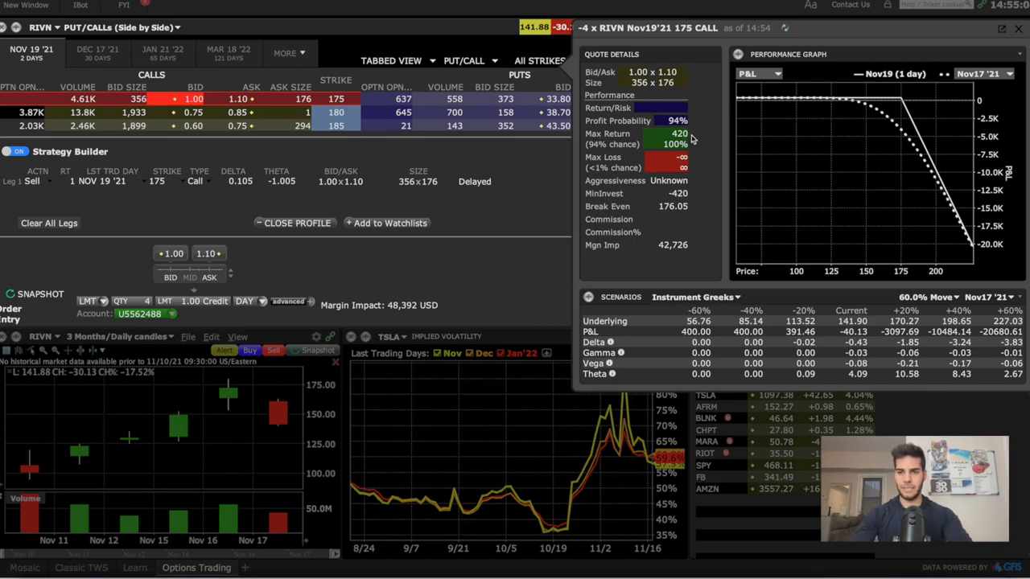
{"action": "mouse_move", "coordinate": [716, 245]}
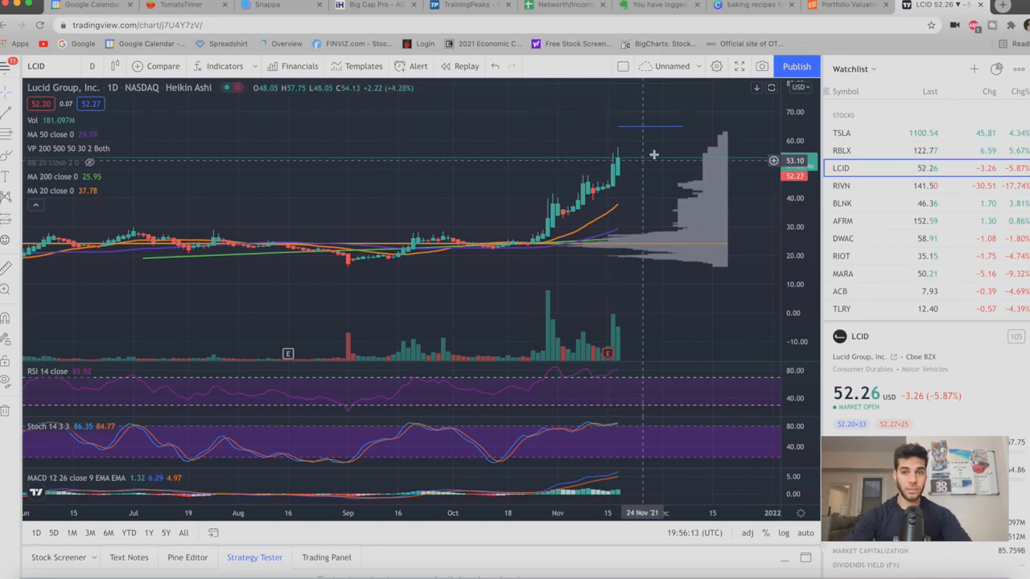
{"action": "mouse_move", "coordinate": [654, 129]}
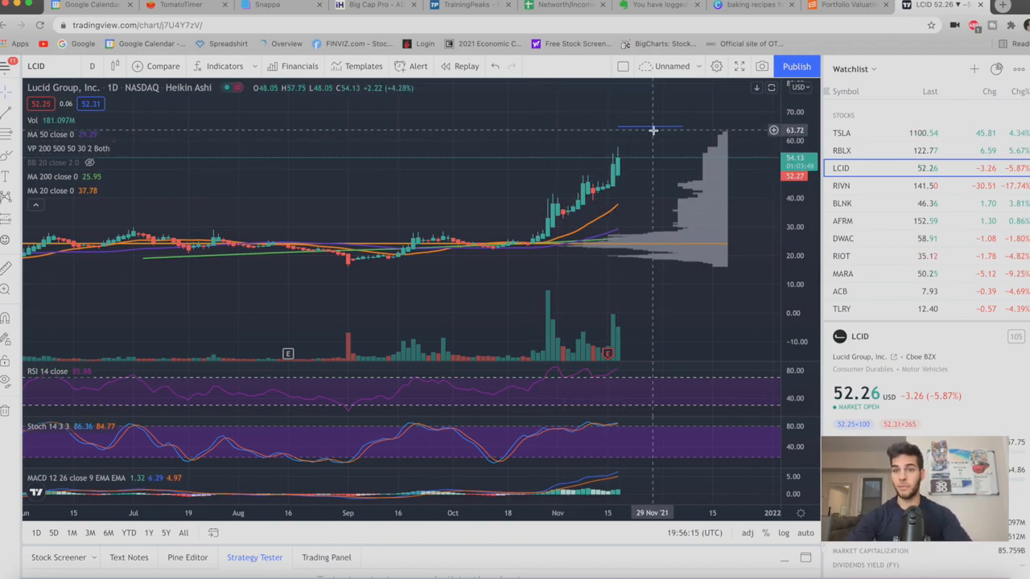
{"action": "mouse_move", "coordinate": [651, 153]}
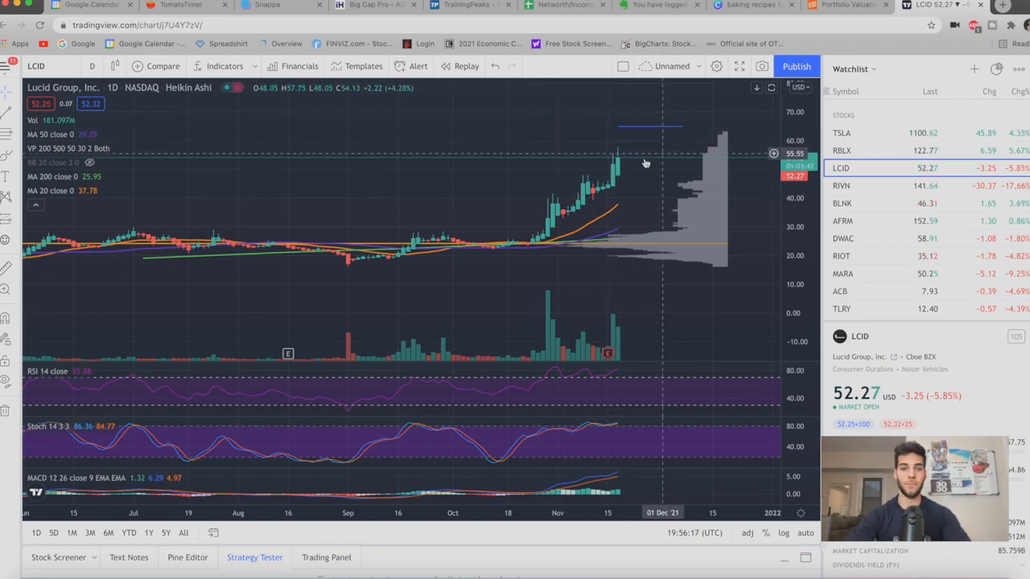
{"action": "mouse_move", "coordinate": [615, 171]}
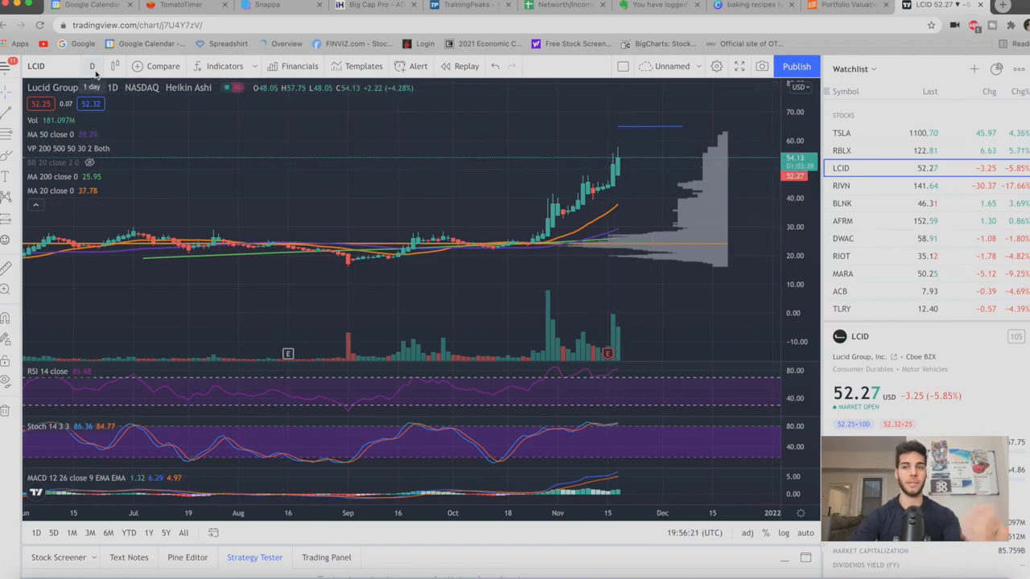
{"action": "mouse_move", "coordinate": [637, 190]}
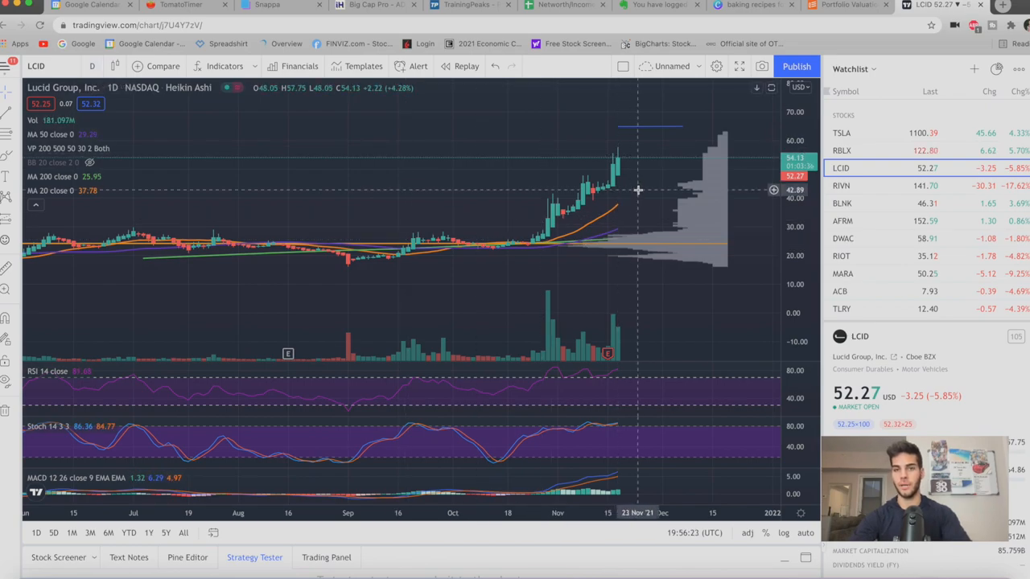
{"action": "mouse_move", "coordinate": [646, 139]}
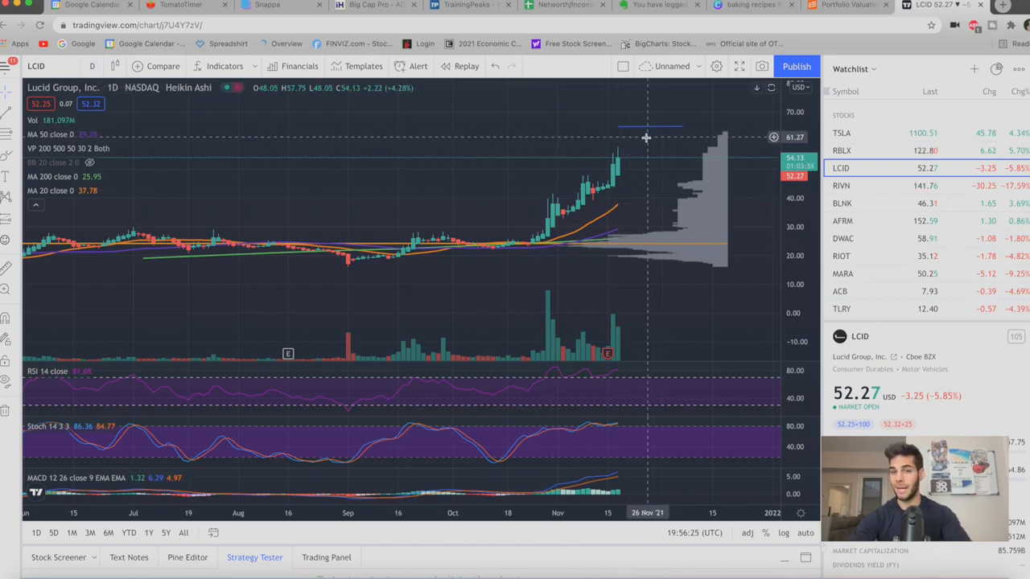
{"action": "mouse_move", "coordinate": [663, 103]}
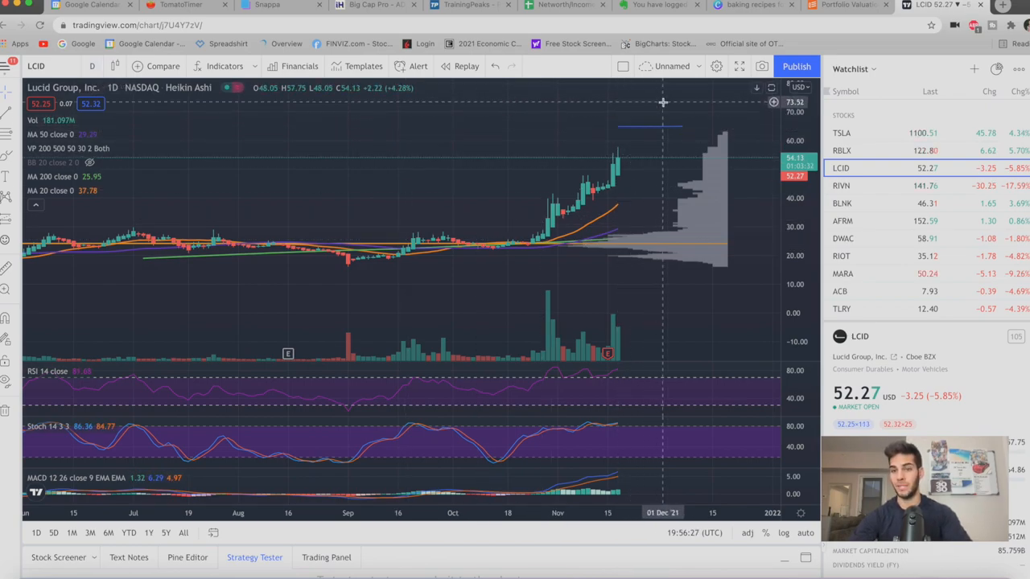
{"action": "mouse_move", "coordinate": [644, 148]}
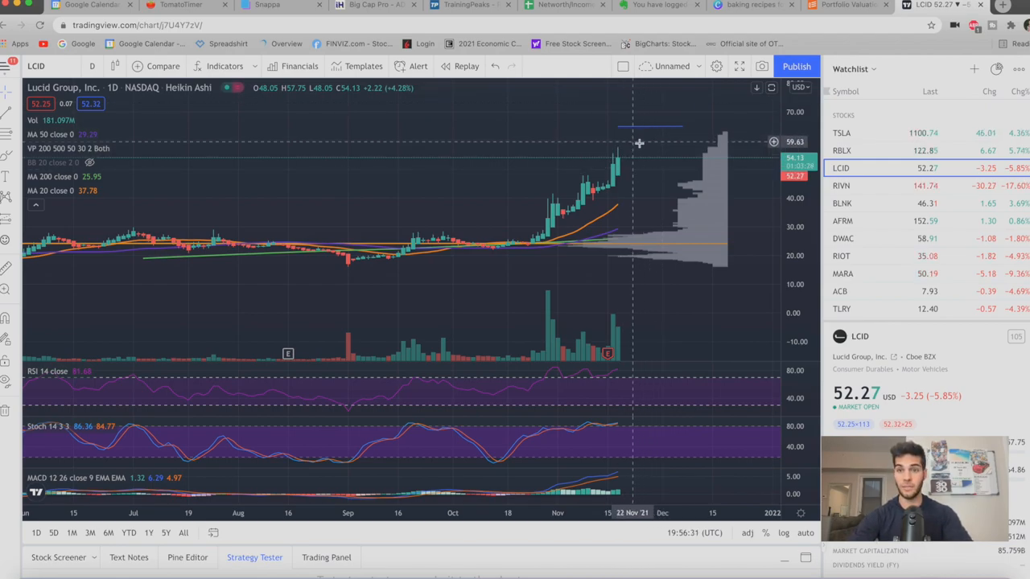
{"action": "mouse_move", "coordinate": [647, 153]}
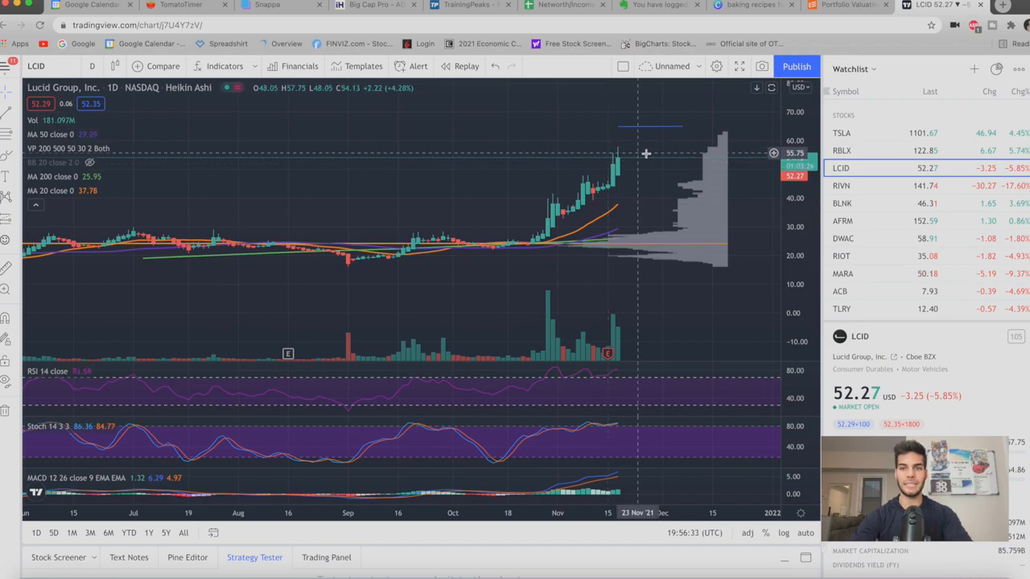
{"action": "mouse_move", "coordinate": [644, 144]}
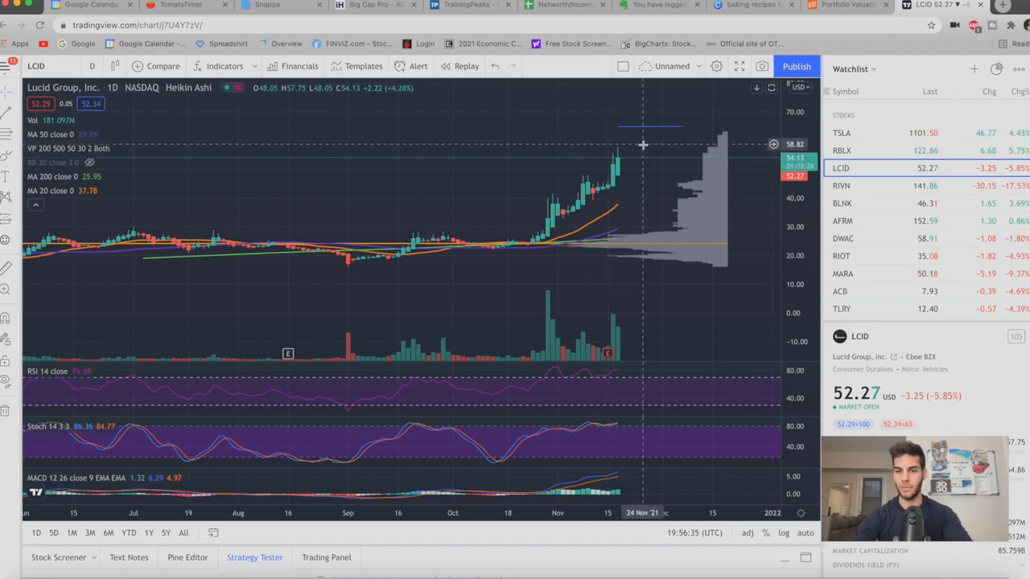
{"action": "left_click", "coordinate": [841, 185]}
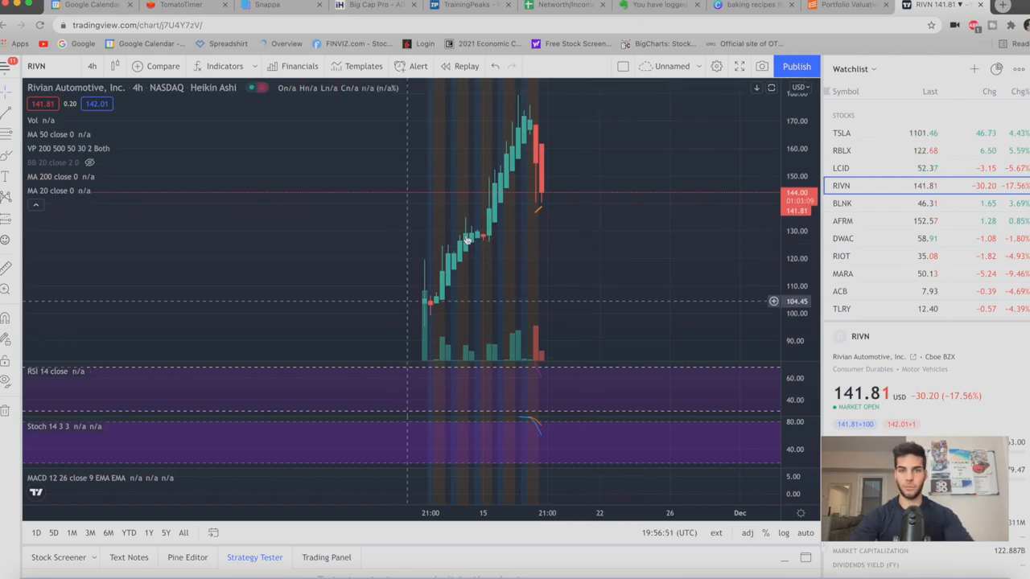
{"action": "mouse_move", "coordinate": [563, 207]}
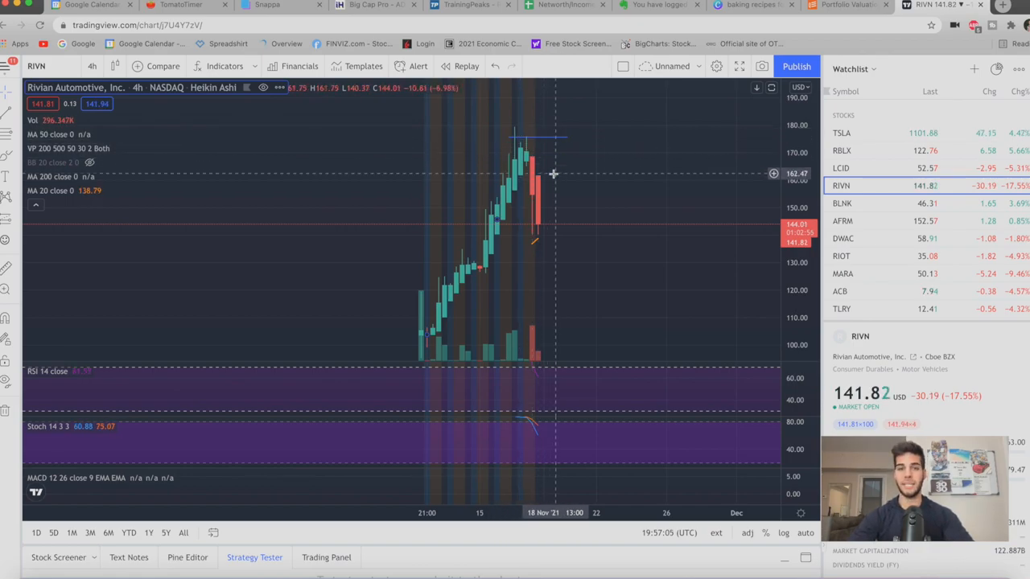
{"action": "mouse_move", "coordinate": [547, 230]}
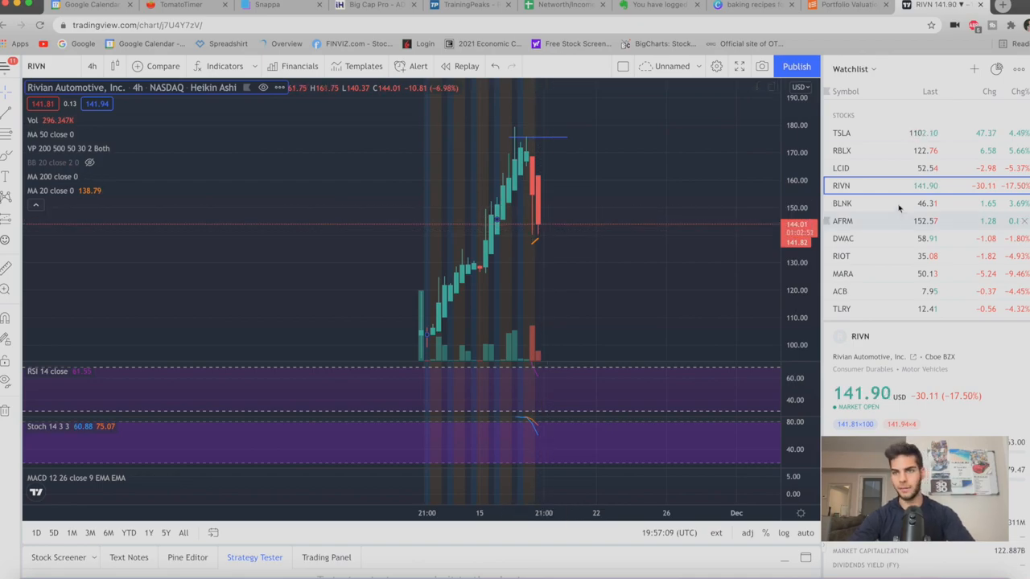
Bring up the TSLA 4-hour Heikin Ashi chart from the watchlist.
{"action": "left_click", "coordinate": [841, 132]}
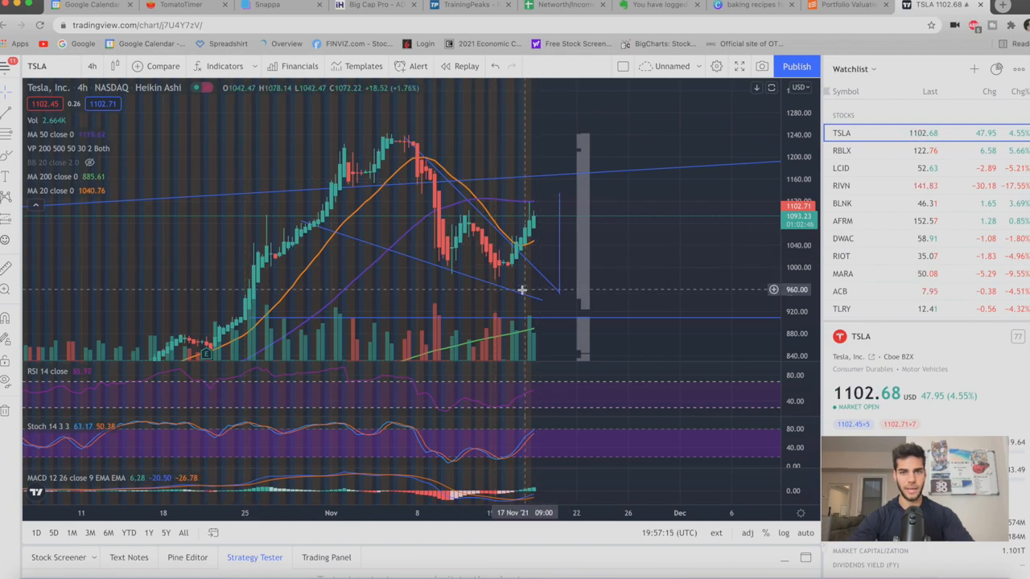
{"action": "mouse_move", "coordinate": [579, 304]}
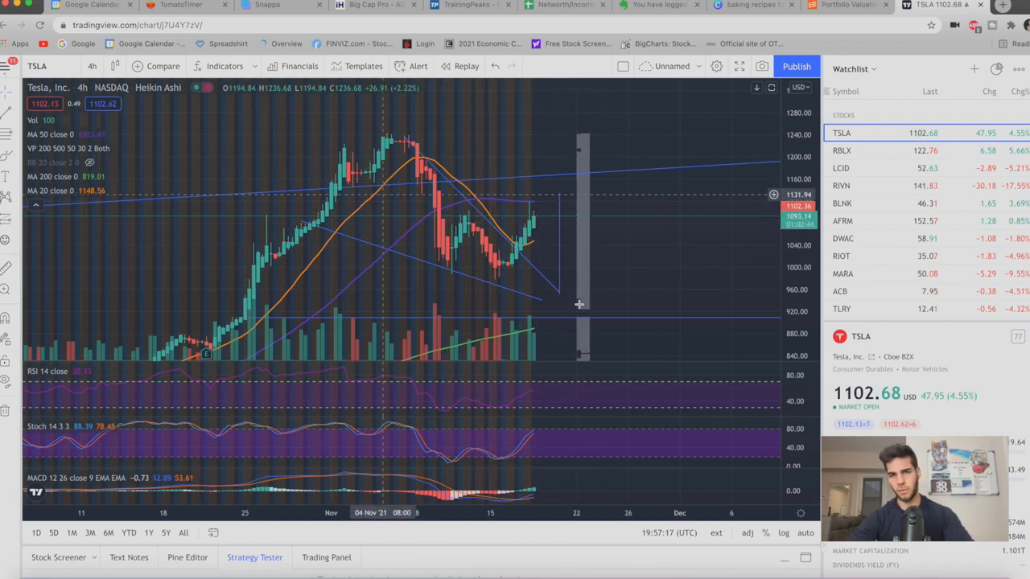
{"action": "mouse_move", "coordinate": [395, 158]}
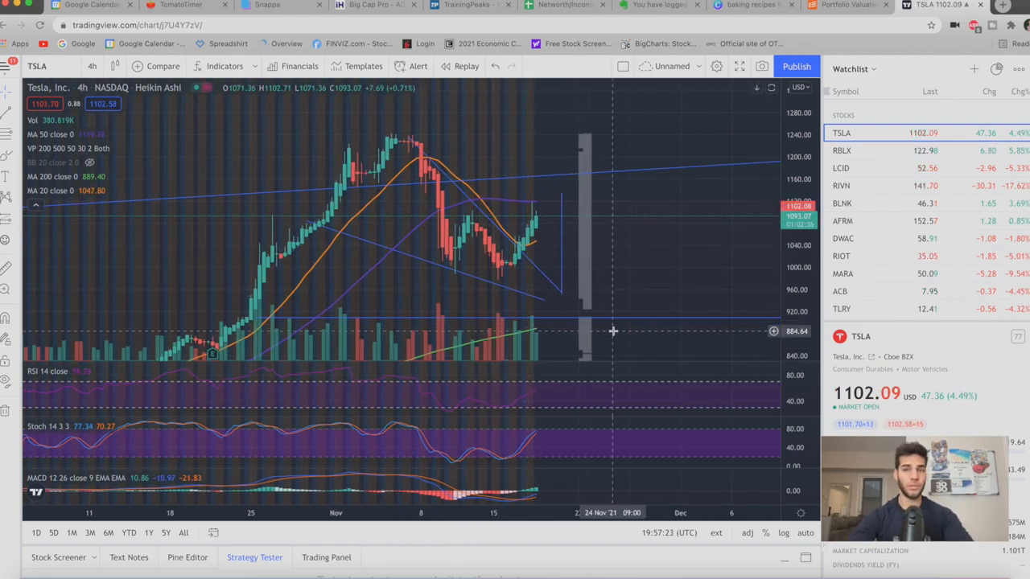
{"action": "mouse_move", "coordinate": [644, 280]}
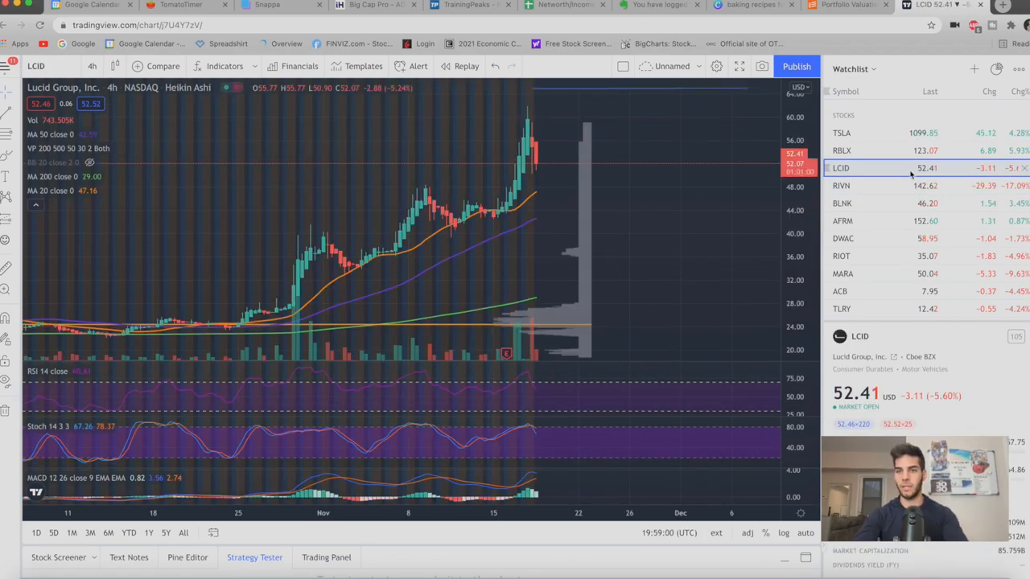
Switch from TradingView to Elon Musk's Twitter profile page.
{"action": "left_click", "coordinate": [840, 186]}
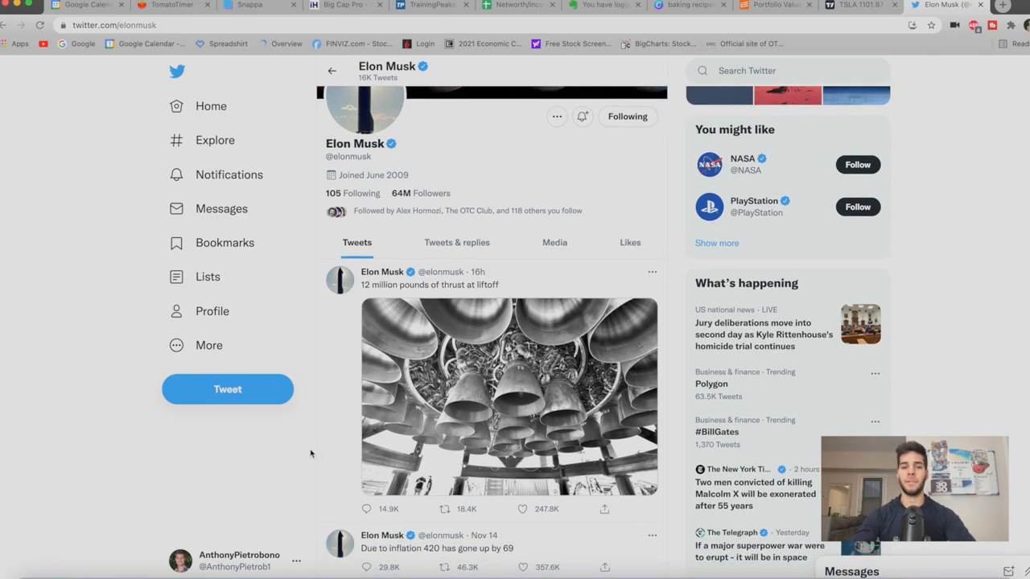
View Musk's rocket-engine photo full size, then go to the reply explaining the 420-up-by-69 inflation tweet.
{"action": "left_click", "coordinate": [509, 396]}
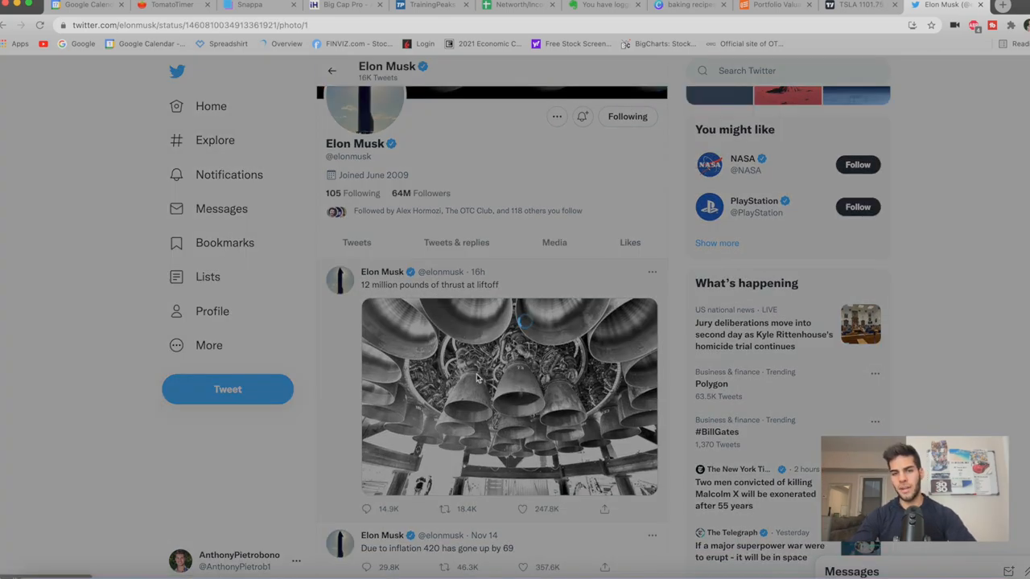
{"action": "left_click", "coordinate": [509, 396]}
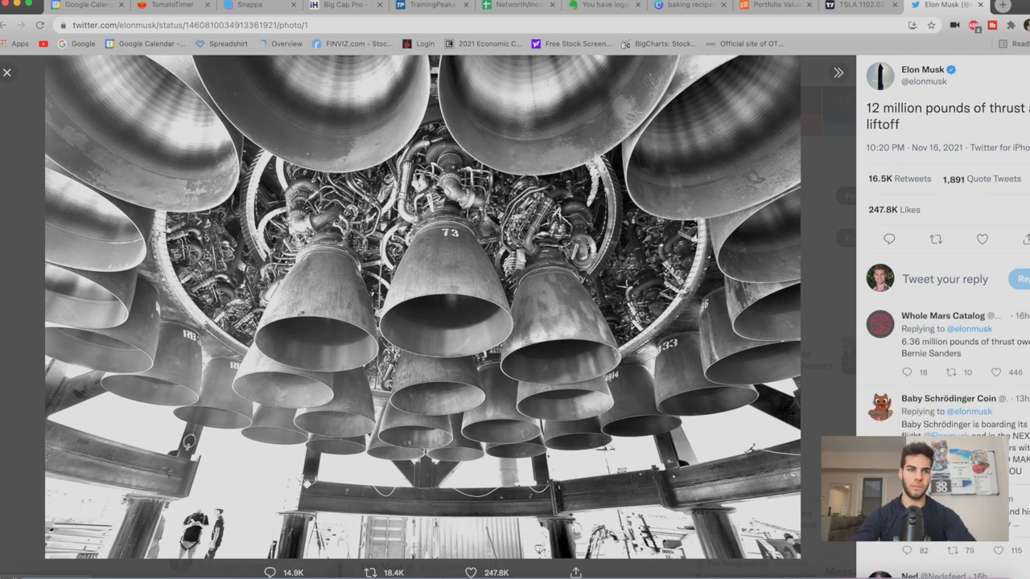
{"action": "left_click", "coordinate": [6, 73]}
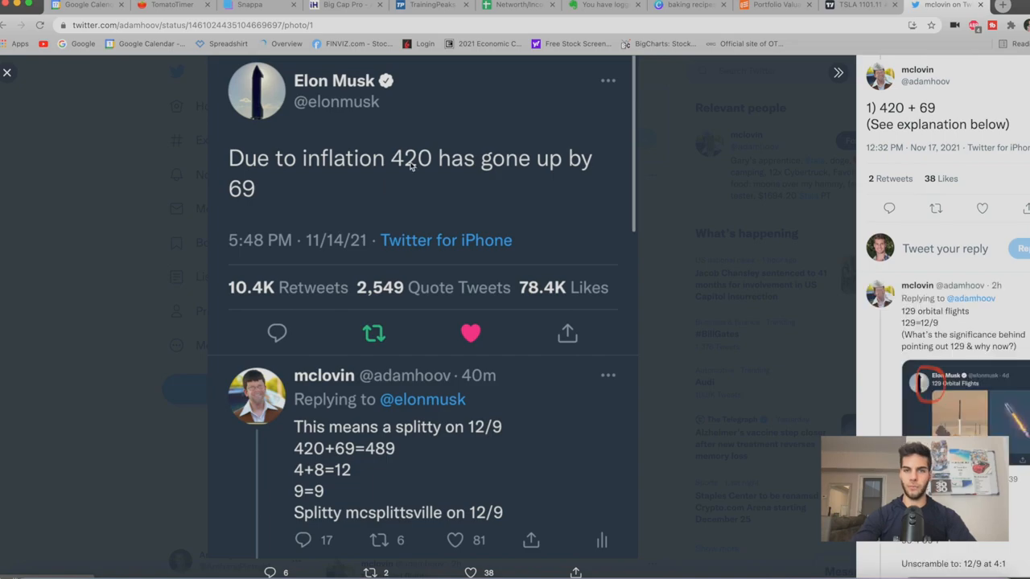
View the 129 Orbital Flights image in the reply thread.
{"action": "left_click", "coordinate": [7, 73]}
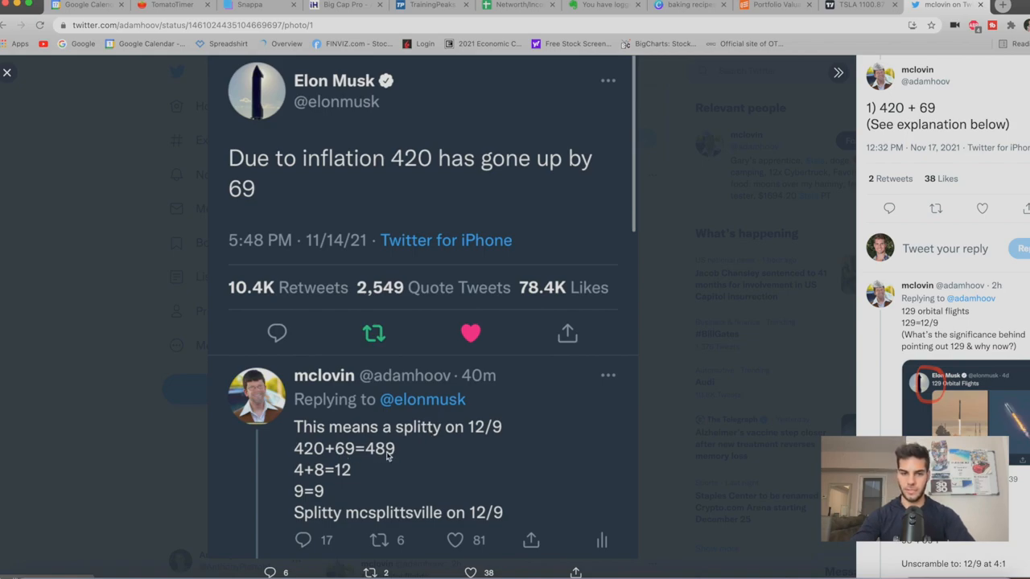
{"action": "mouse_move", "coordinate": [349, 483]}
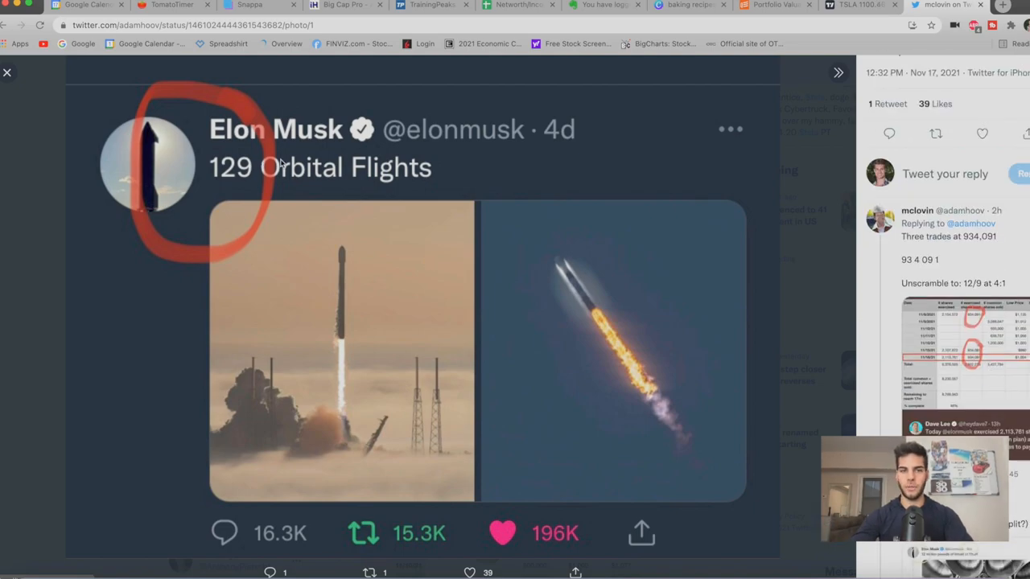
{"action": "mouse_move", "coordinate": [71, 238]}
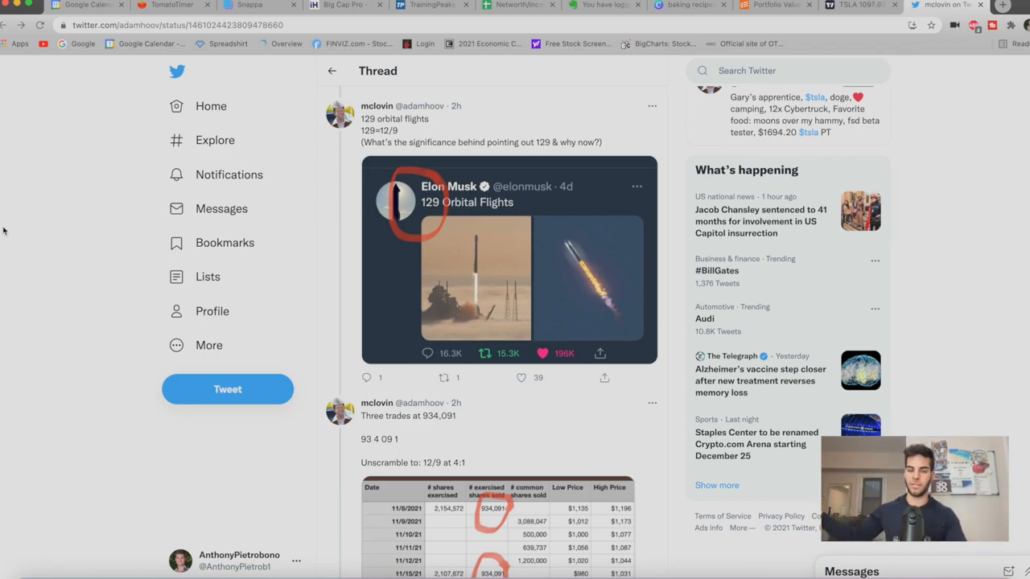
Scroll further down the reply thread, then return to the TSLA 4-hour chart in TradingView.
{"action": "left_click", "coordinate": [521, 377]}
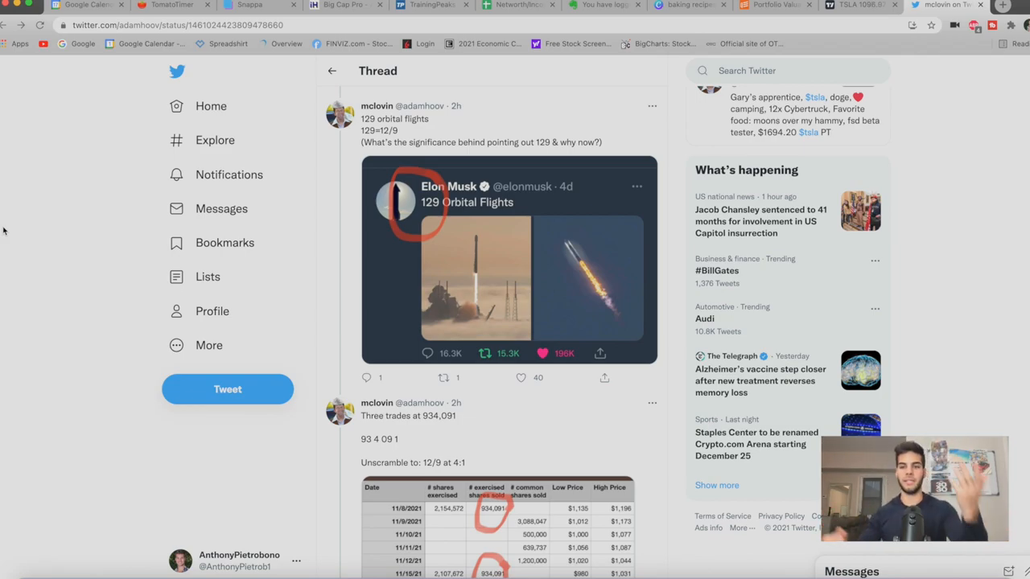
{"action": "scroll", "scroll_direction": "down", "scroll_amount": 3}
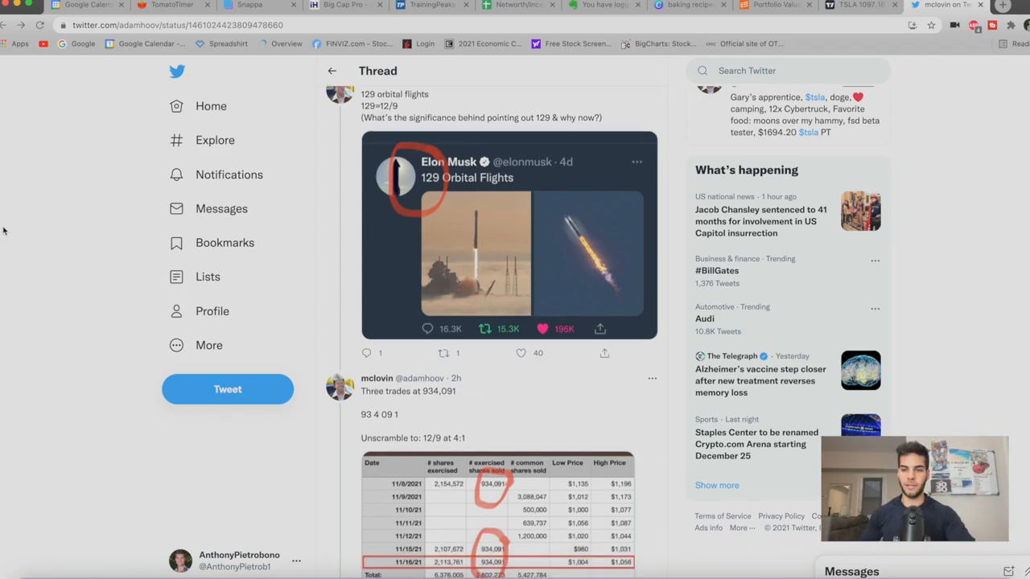
{"action": "scroll", "scroll_direction": "down", "scroll_amount": 3}
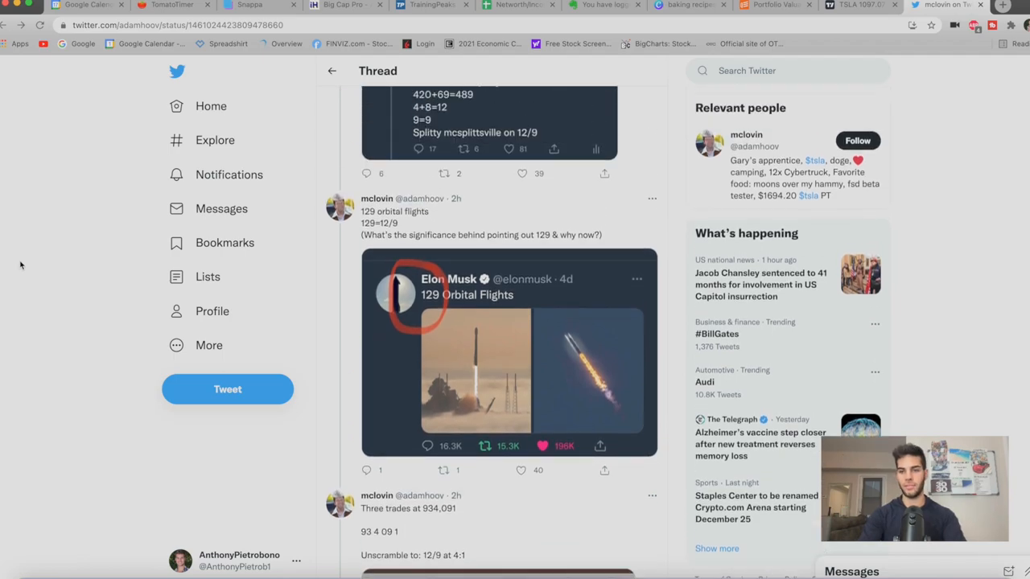
{"action": "left_click", "coordinate": [860, 6]}
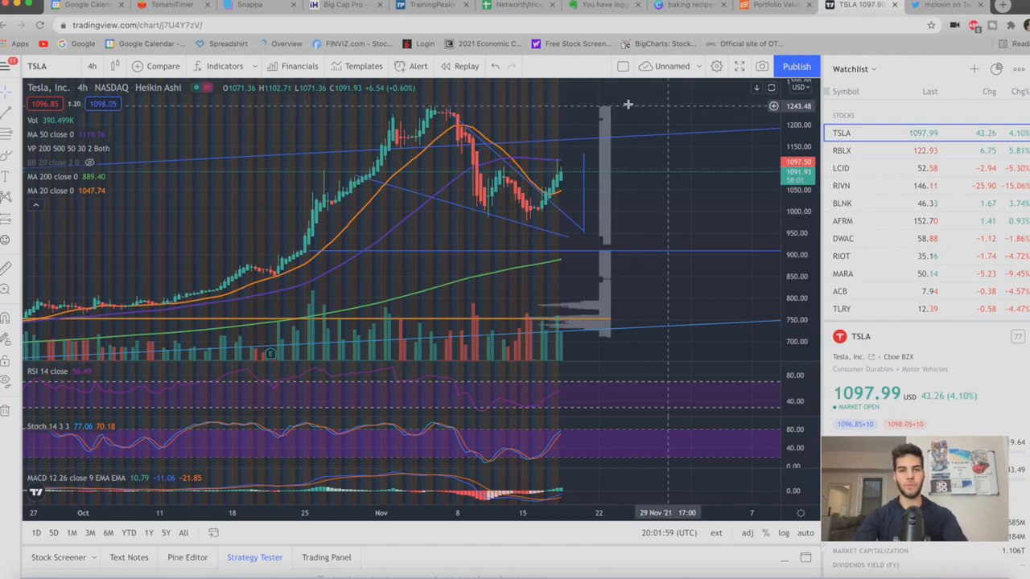
{"action": "mouse_move", "coordinate": [659, 125]}
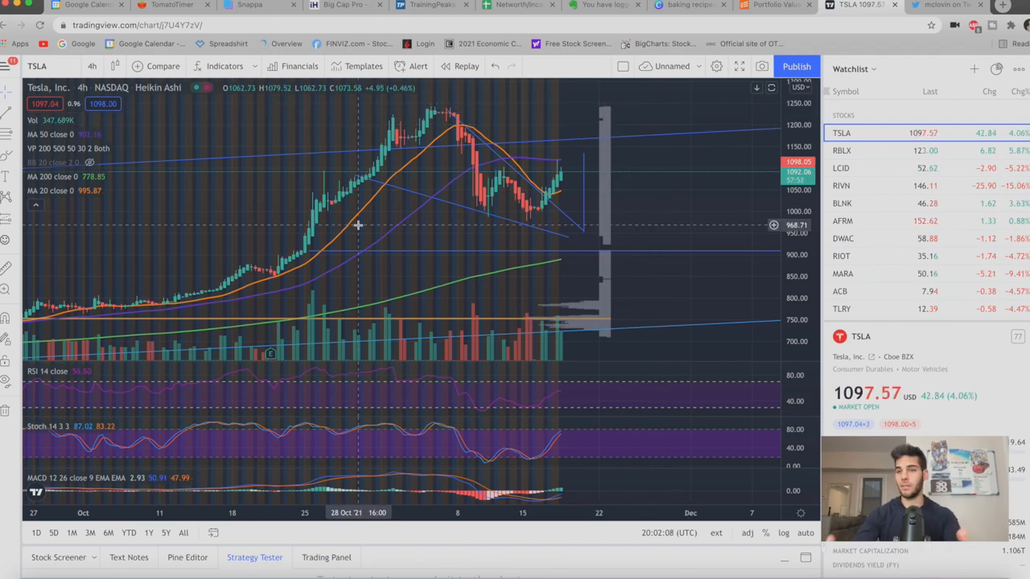
{"action": "mouse_move", "coordinate": [657, 177]}
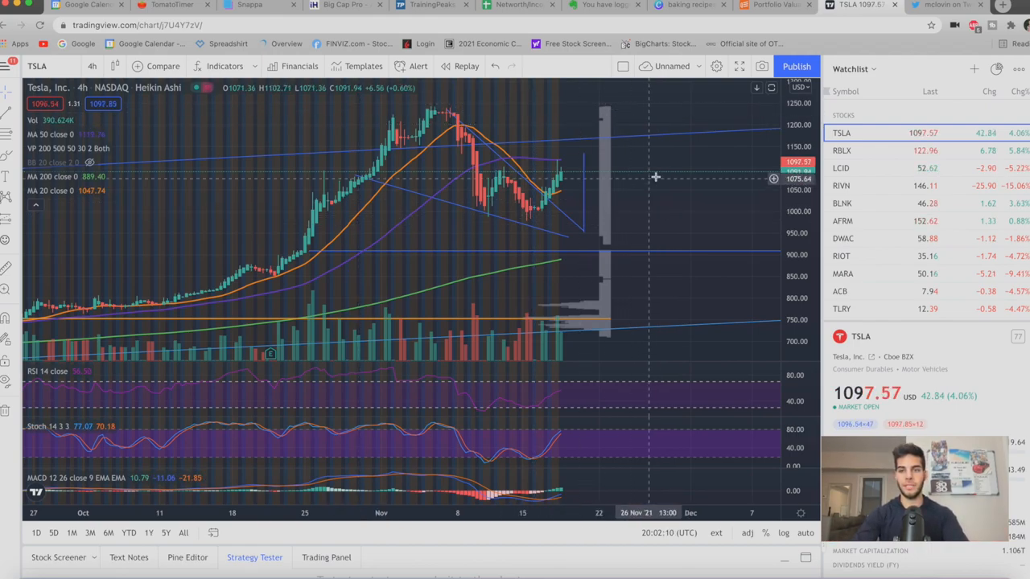
{"action": "mouse_move", "coordinate": [698, 145]}
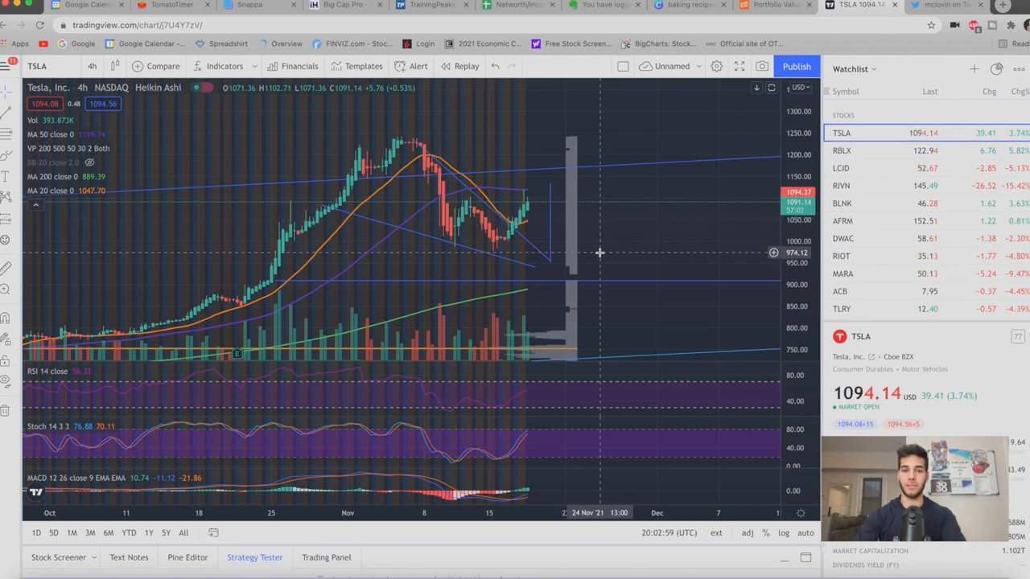
{"action": "mouse_move", "coordinate": [601, 321]}
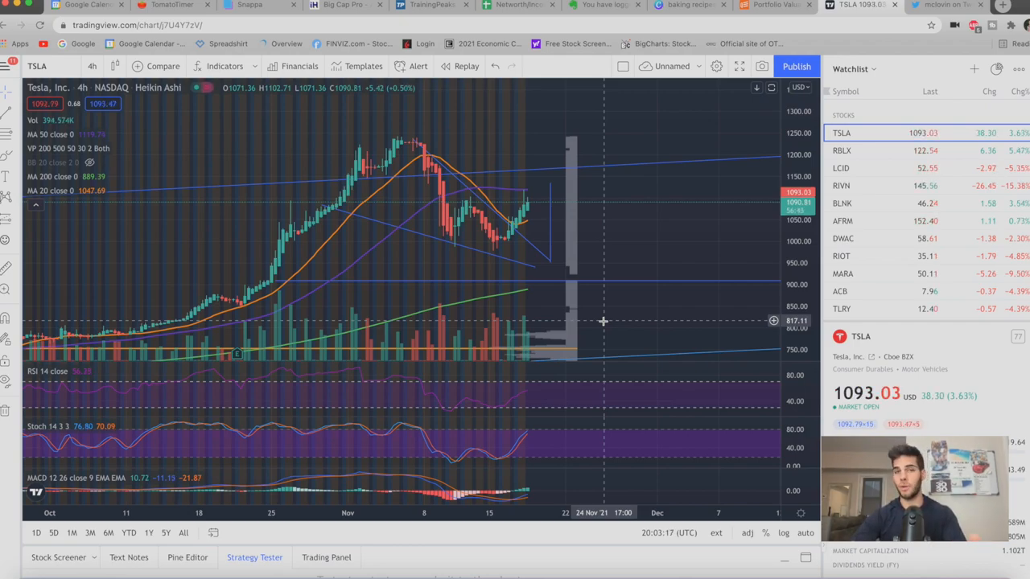
{"action": "mouse_move", "coordinate": [711, 213]}
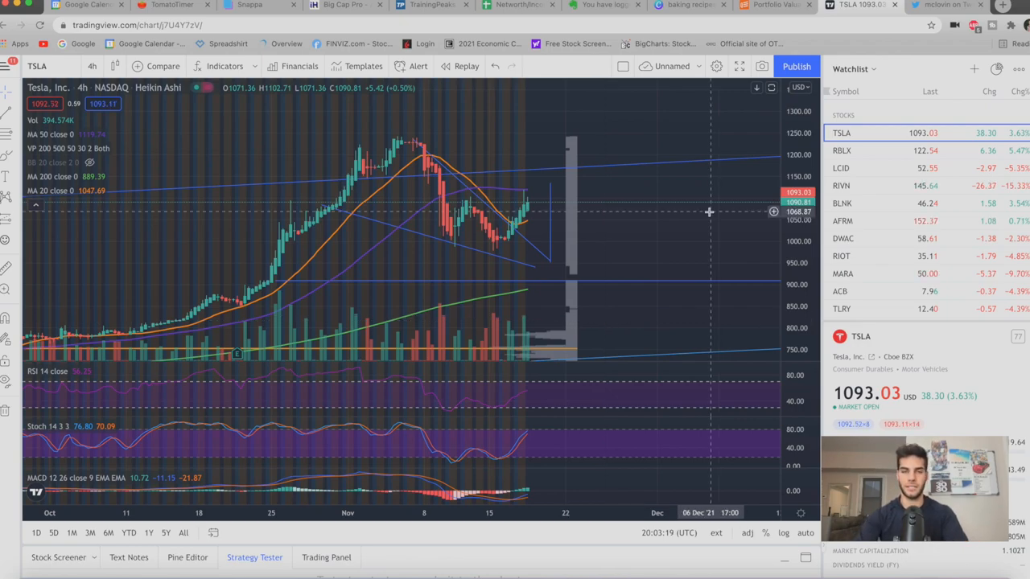